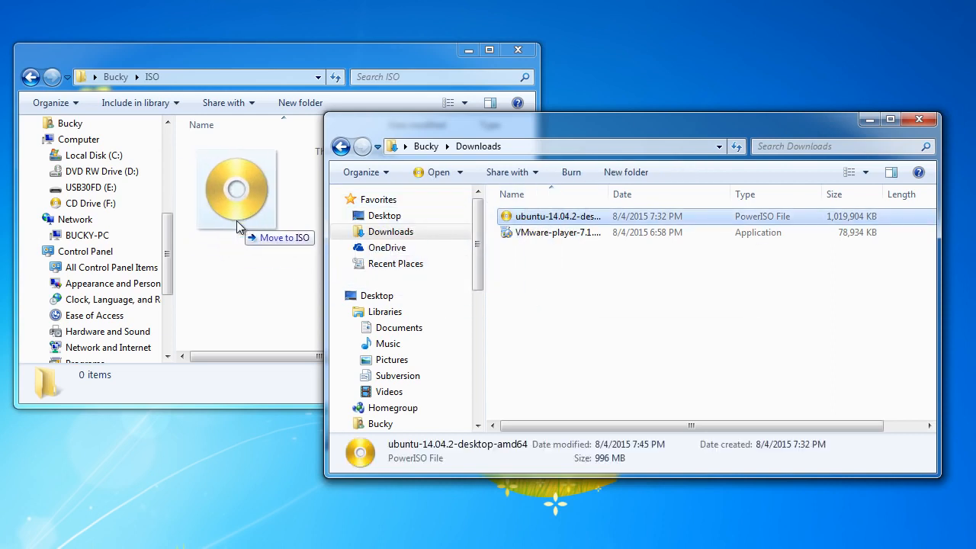
# Move the Ubuntu 14.04.2 ISO from Downloads into the ISO folder and close the window
pyautogui.moveTo(557, 216); pyautogui.dragTo(236, 191)
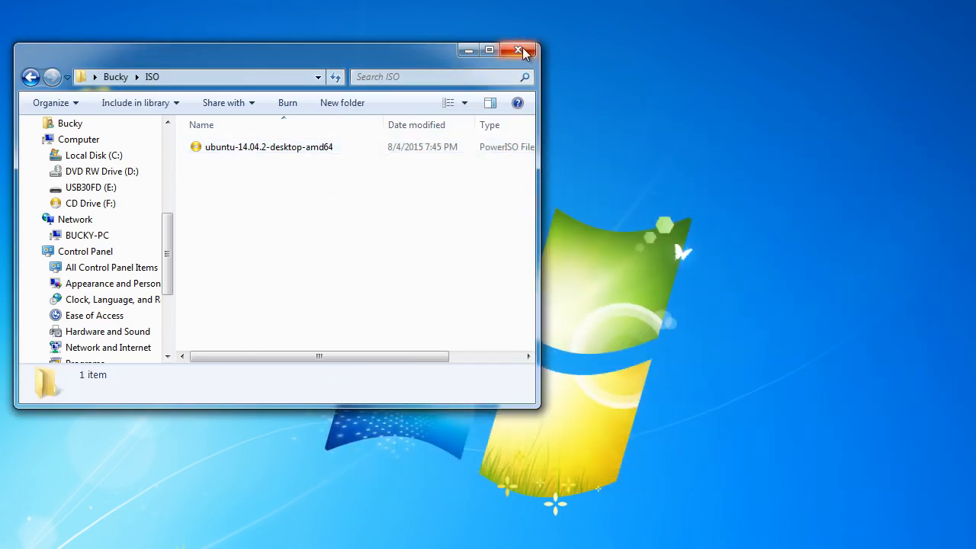
pyautogui.click(519, 50)
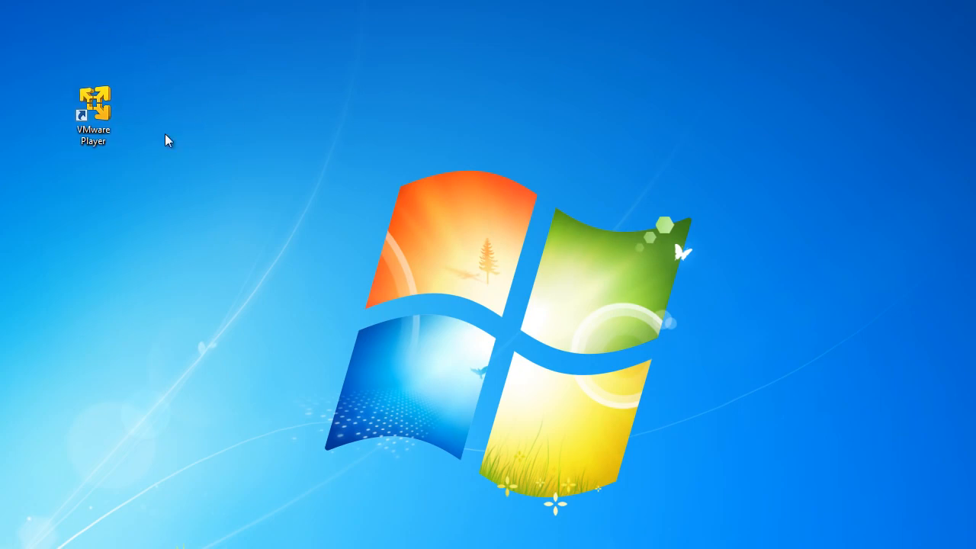
# Start a new VMware Player virtual machine using the Ubuntu 14.04.2 ISO as installer disc
pyautogui.click(93, 106)
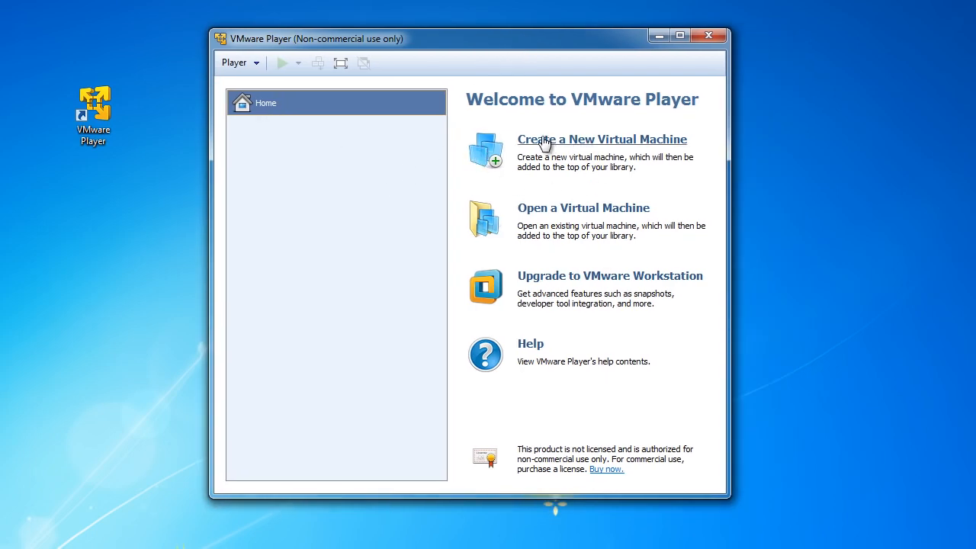
pyautogui.click(601, 139)
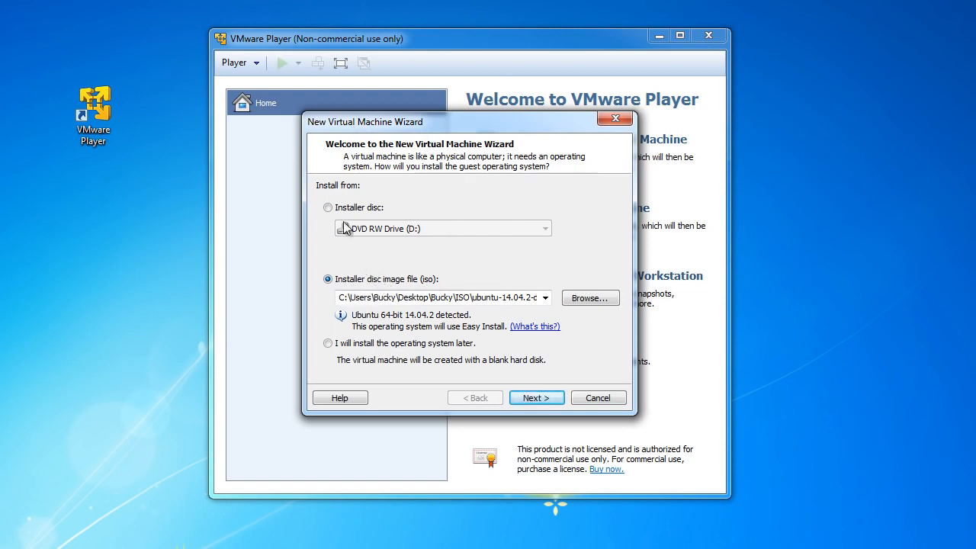
pyautogui.moveTo(411, 257)
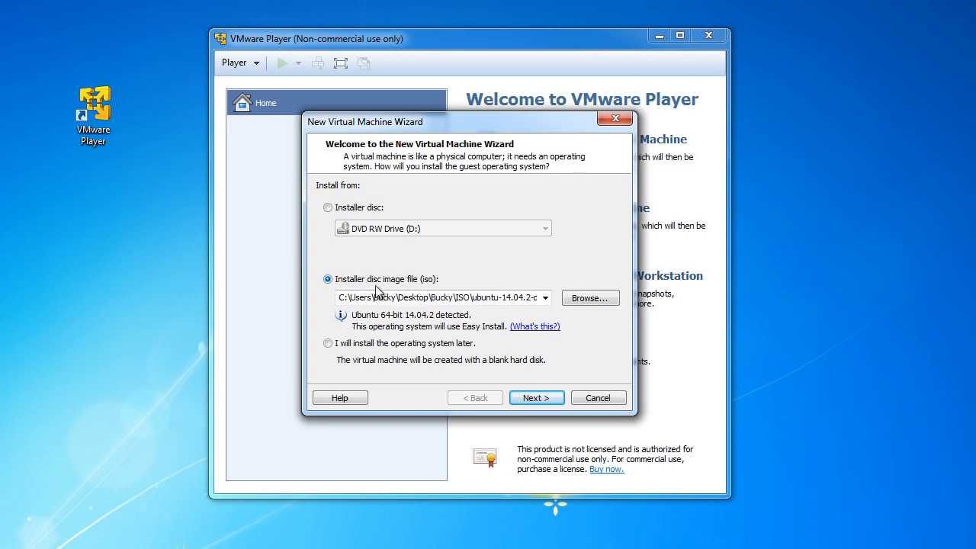
pyautogui.click(589, 298)
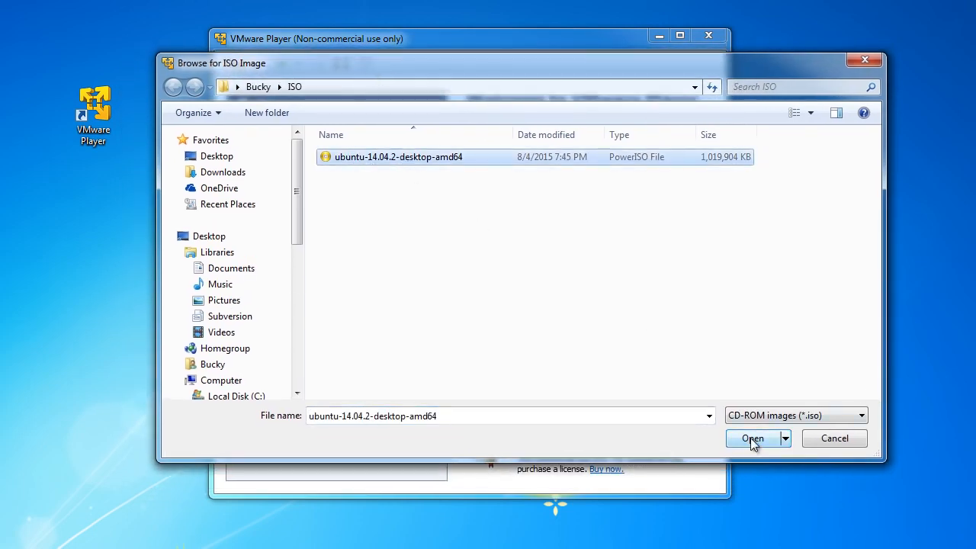
pyautogui.click(751, 437)
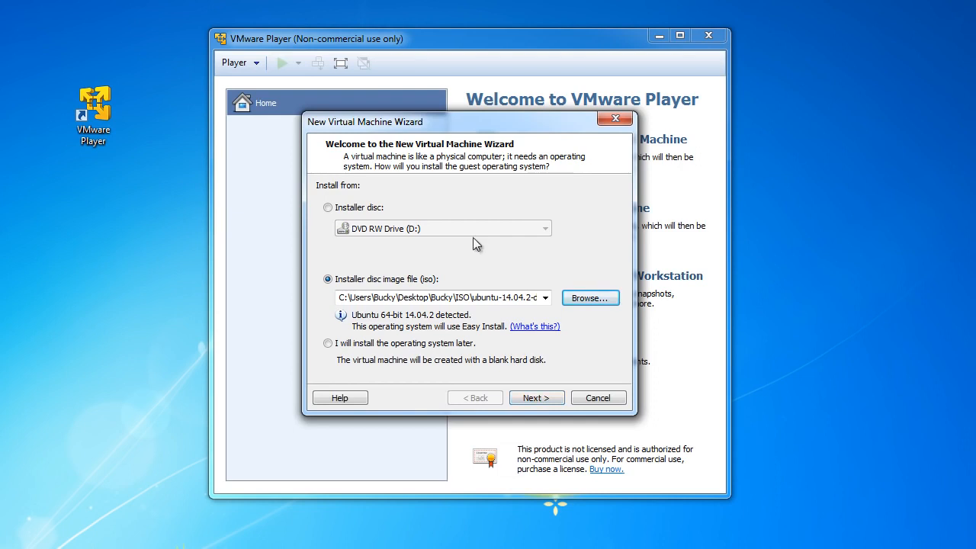
# Enter easy install details: full name Bucky, user name bucky, and a matching password
pyautogui.click(536, 398)
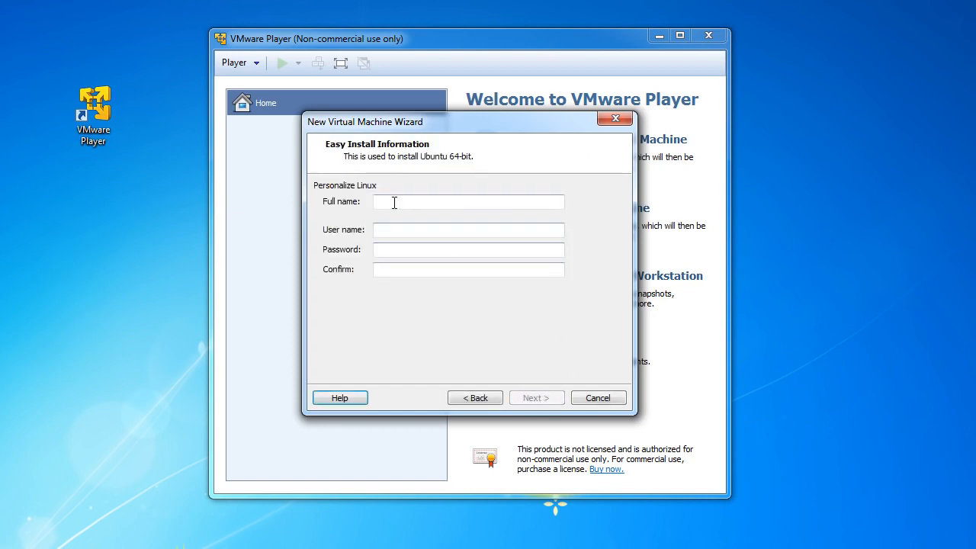
pyautogui.click(468, 201)
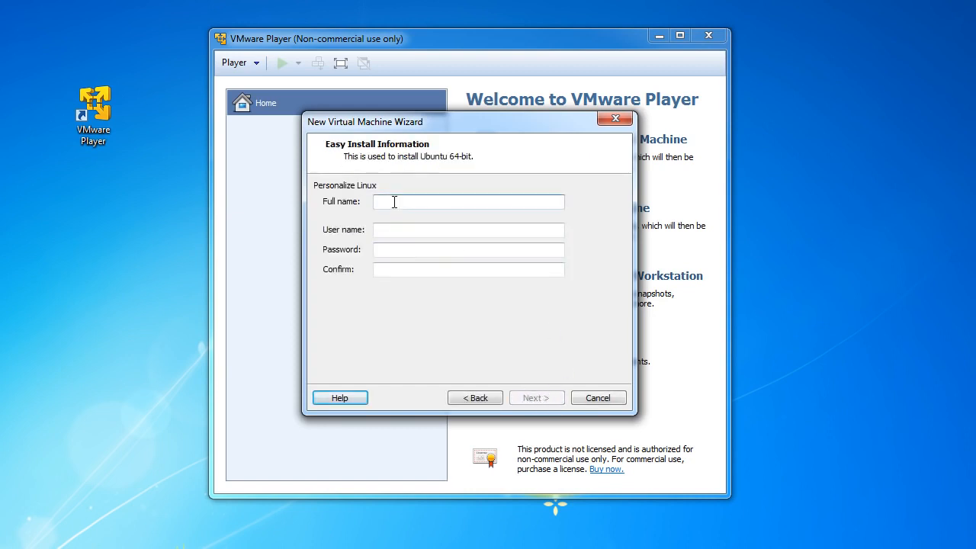
pyautogui.write('Bucky')
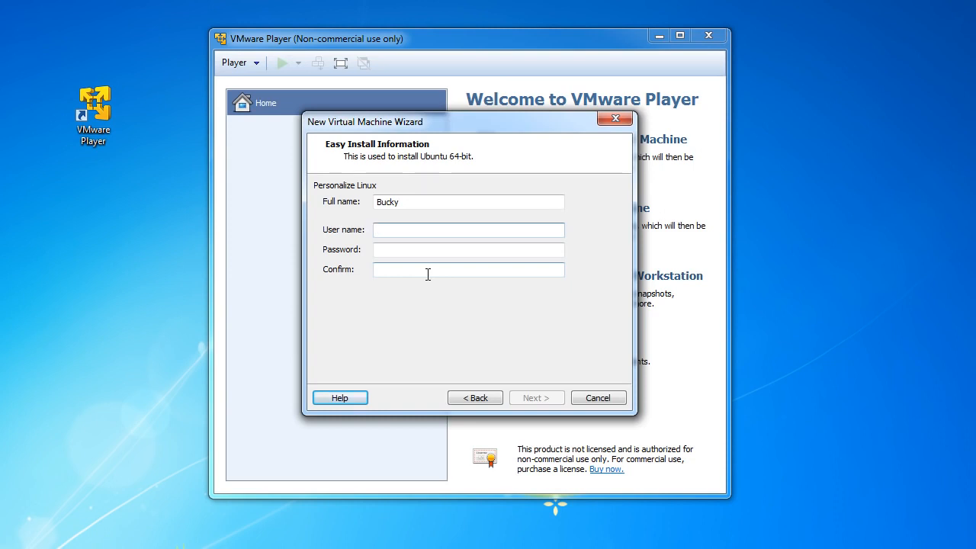
pyautogui.write('bucky')
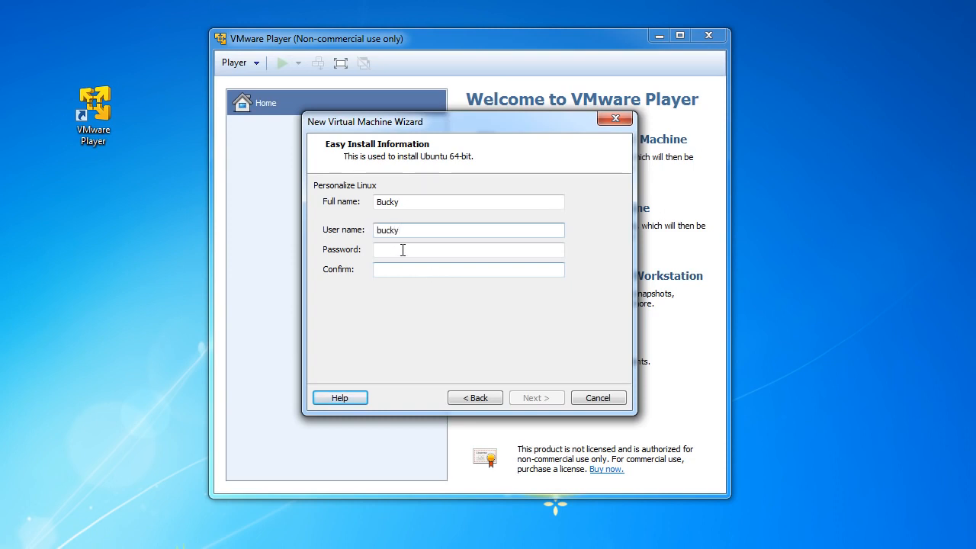
pyautogui.click(468, 249)
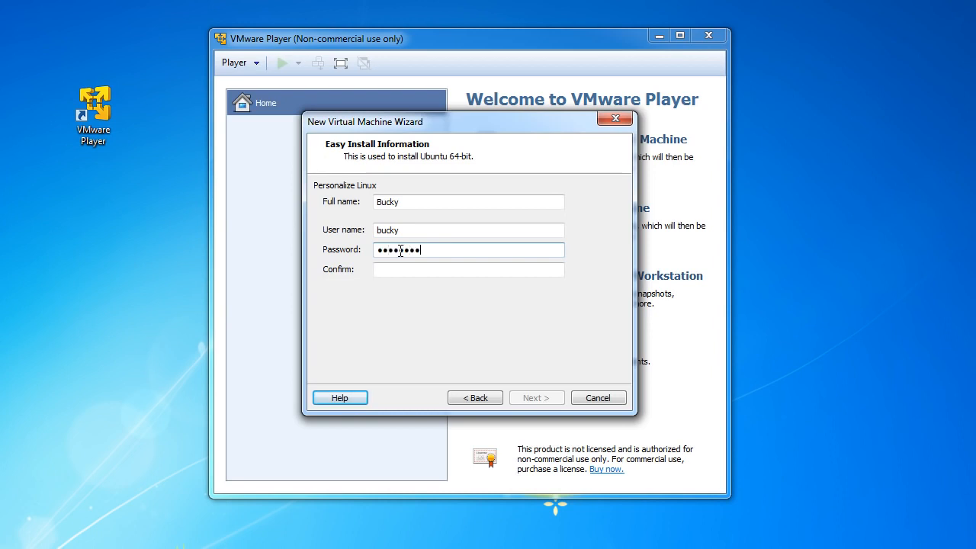
pyautogui.write('••••••')
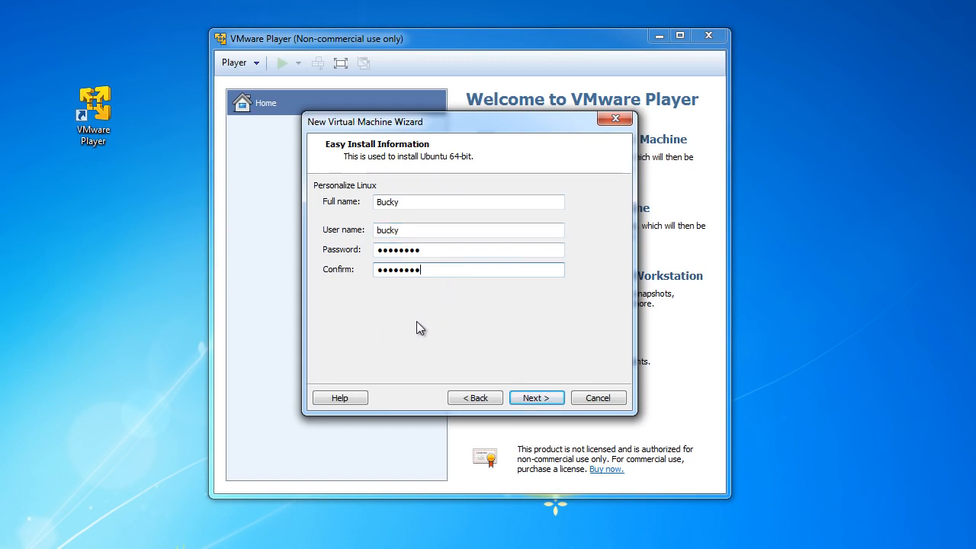
pyautogui.moveTo(417, 315)
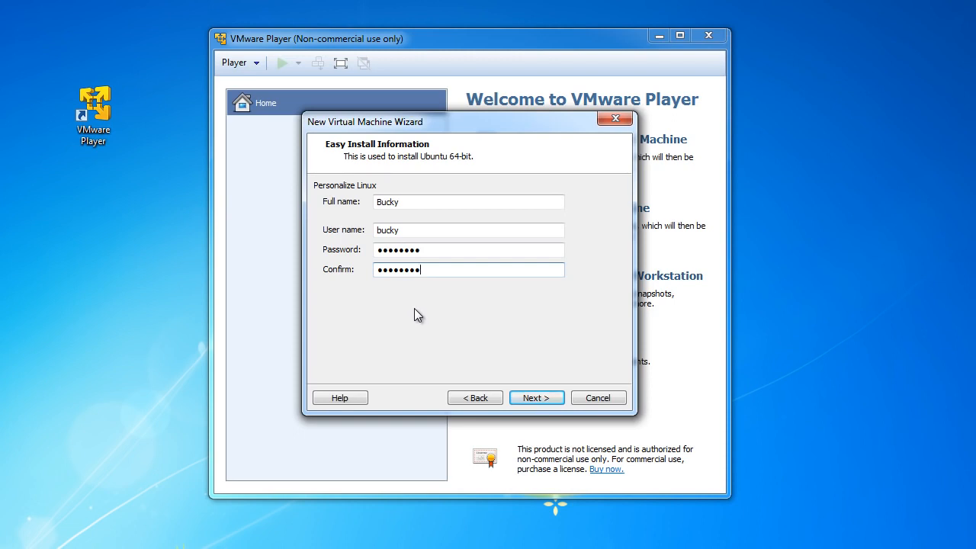
# Name the VM 'Ubuntu 64-bit (YouTube)' and store its 20 GB disk as a single file
pyautogui.click(536, 397)
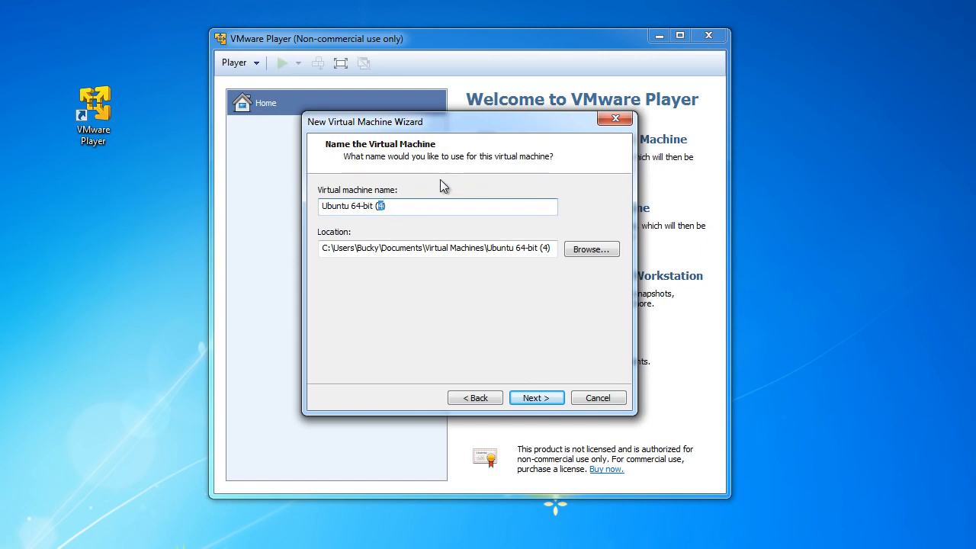
pyautogui.write('(YouTube)')
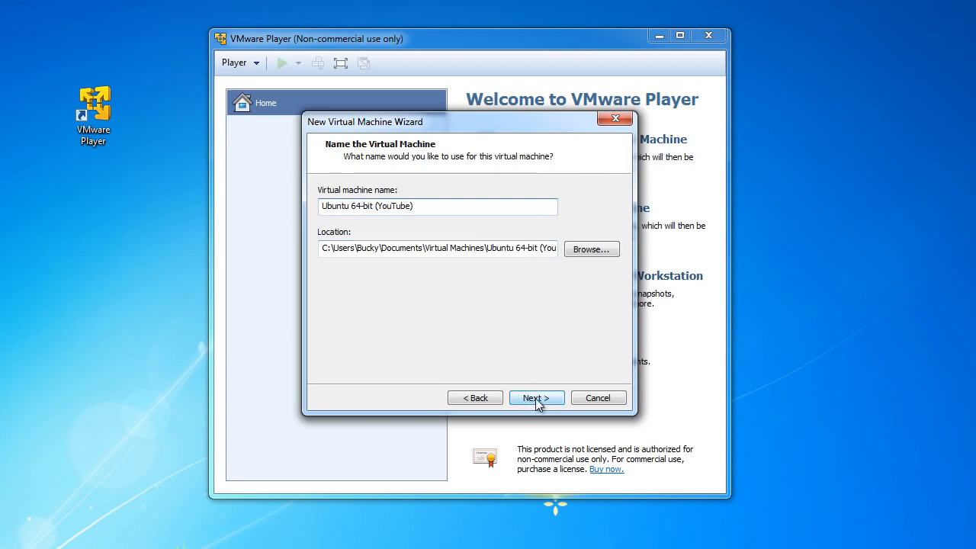
pyautogui.click(535, 397)
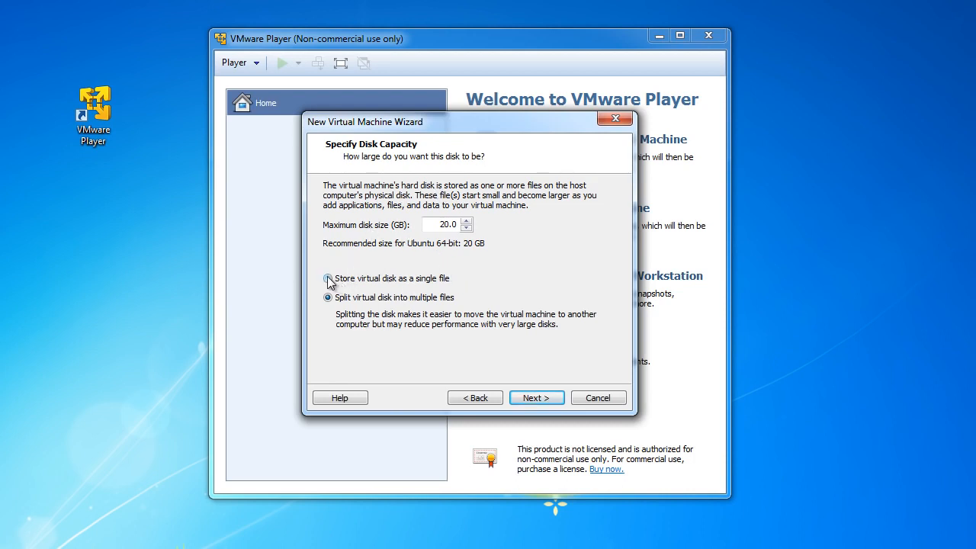
pyautogui.click(328, 278)
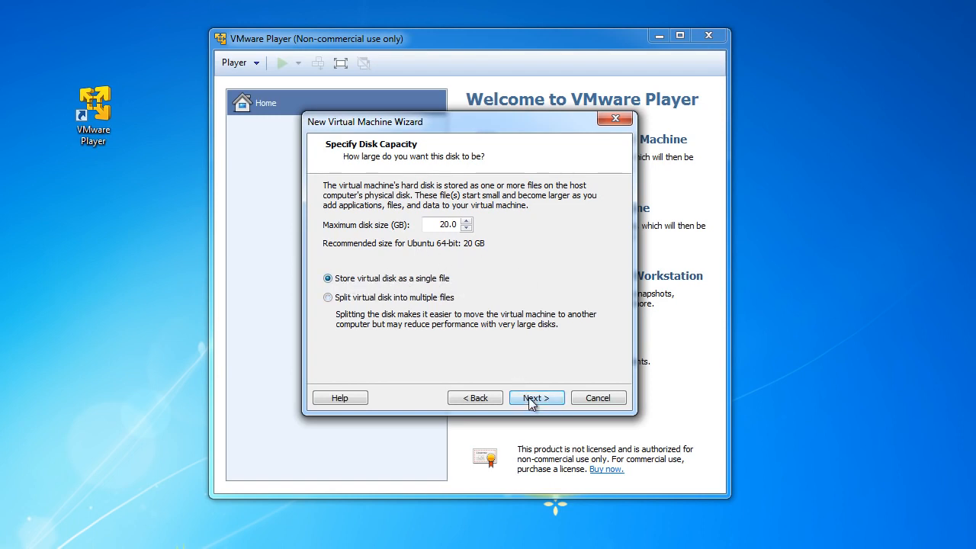
# Accept the disk settings and scroll through the ready-to-create summary
pyautogui.click(536, 397)
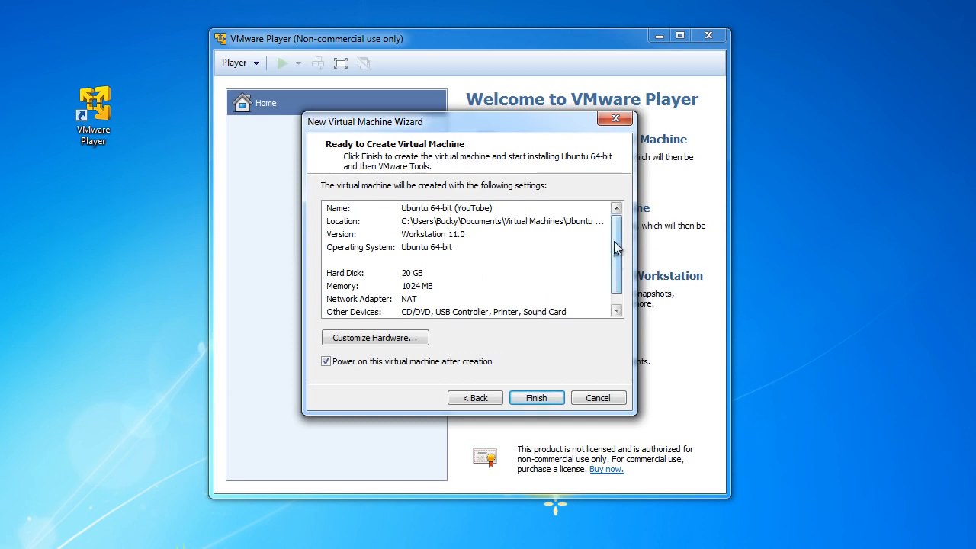
pyautogui.scroll(-3)
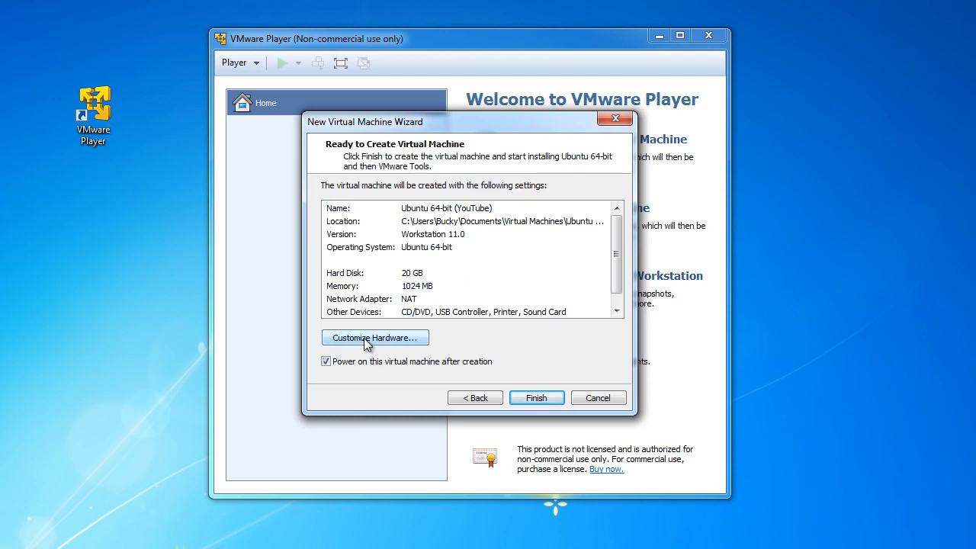
# Set the VM's memory to 4096 MB in Customize Hardware
pyautogui.click(374, 338)
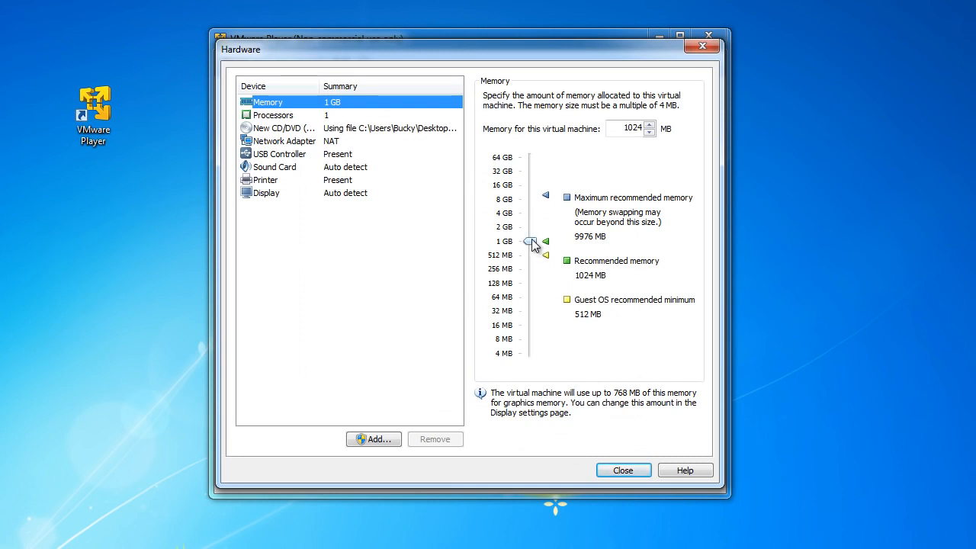
pyautogui.moveTo(531, 241); pyautogui.dragTo(531, 212)
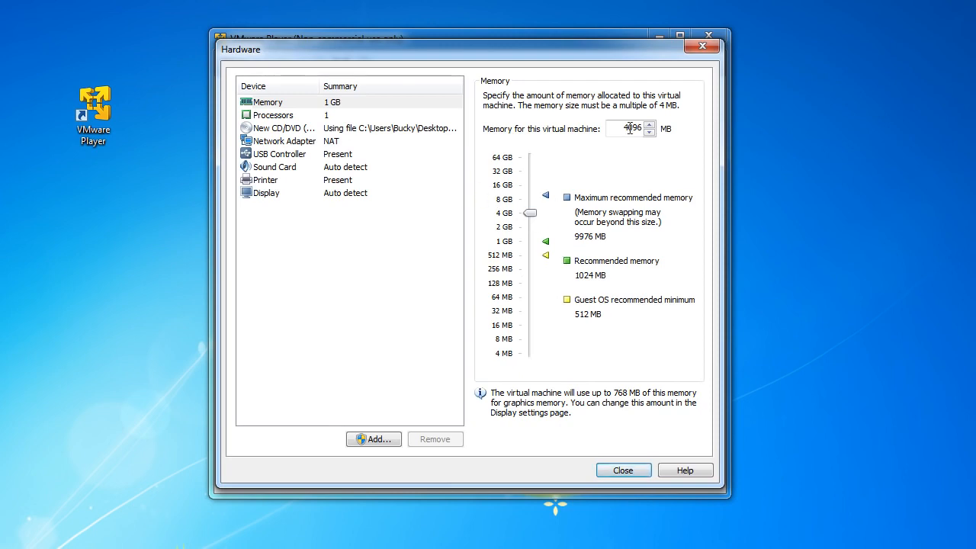
pyautogui.click(622, 469)
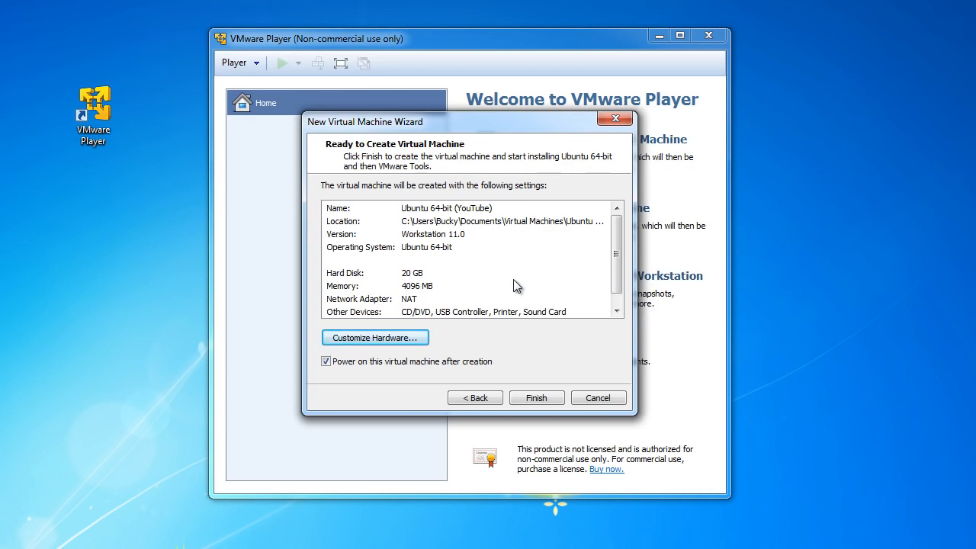
pyautogui.moveTo(496, 290)
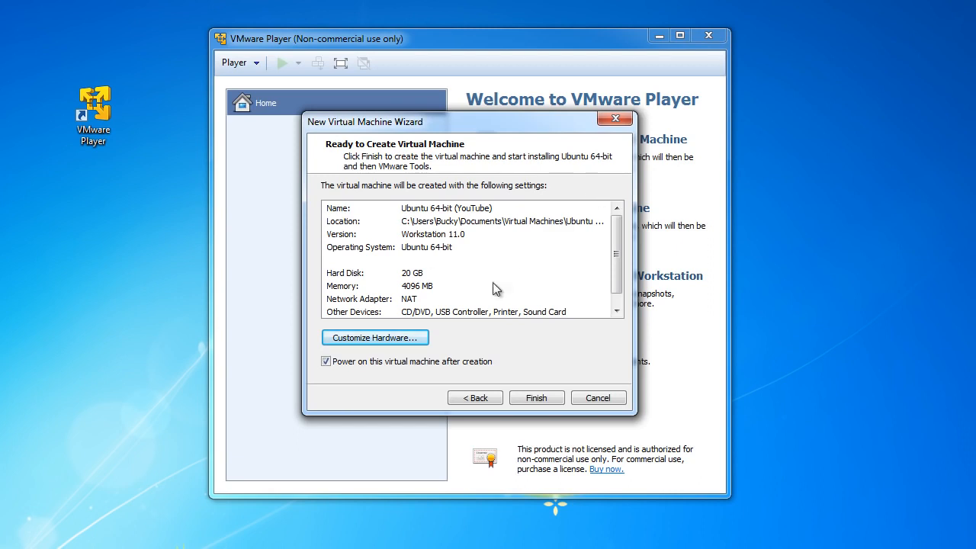
pyautogui.moveTo(432, 233)
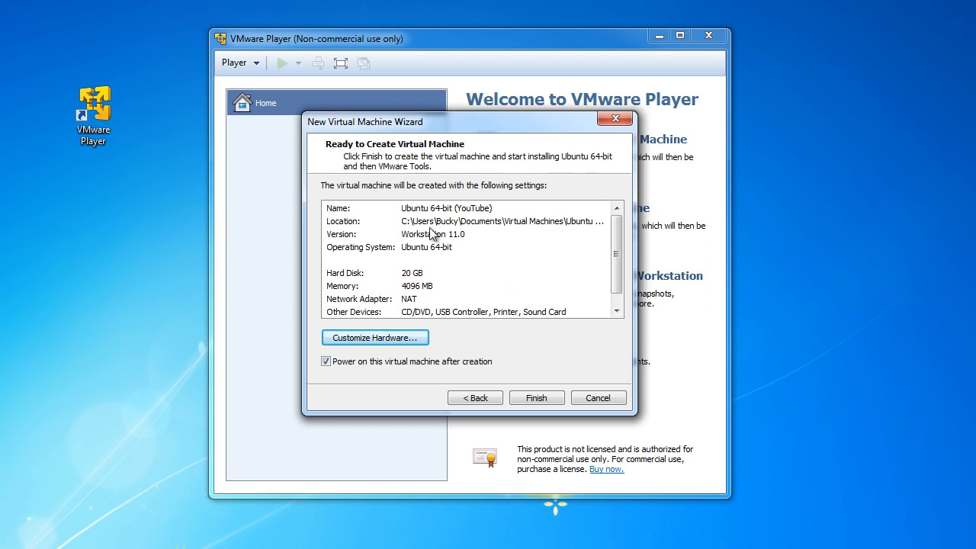
pyautogui.moveTo(839, 237)
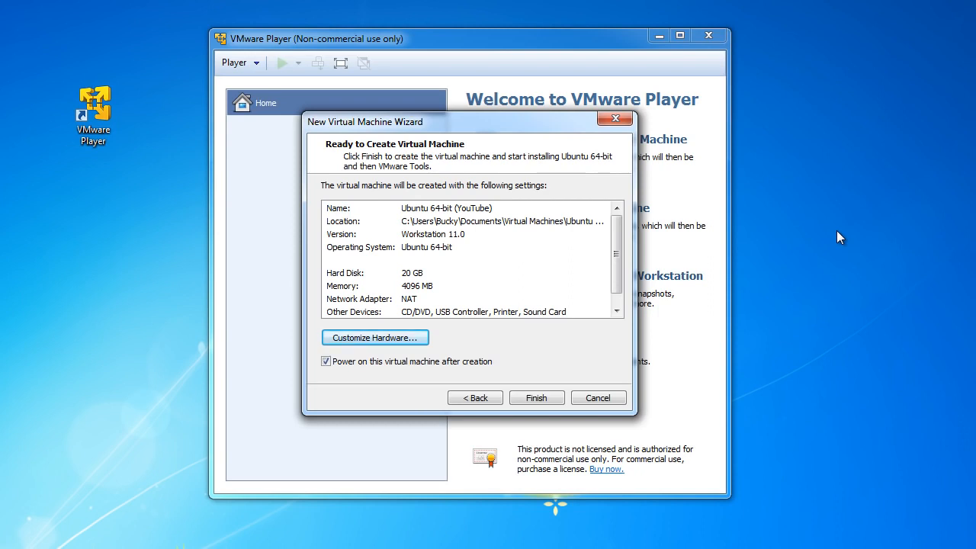
pyautogui.moveTo(435, 296)
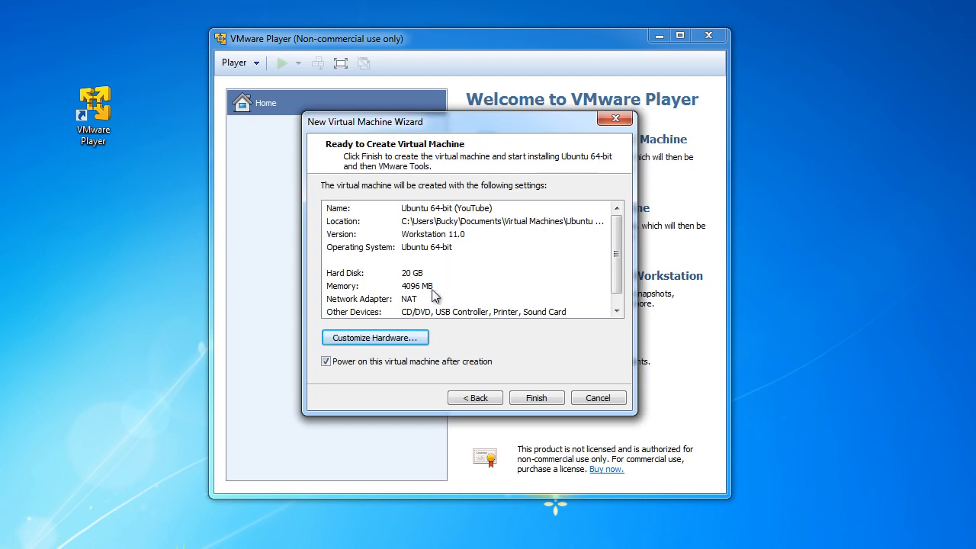
pyautogui.moveTo(347, 273)
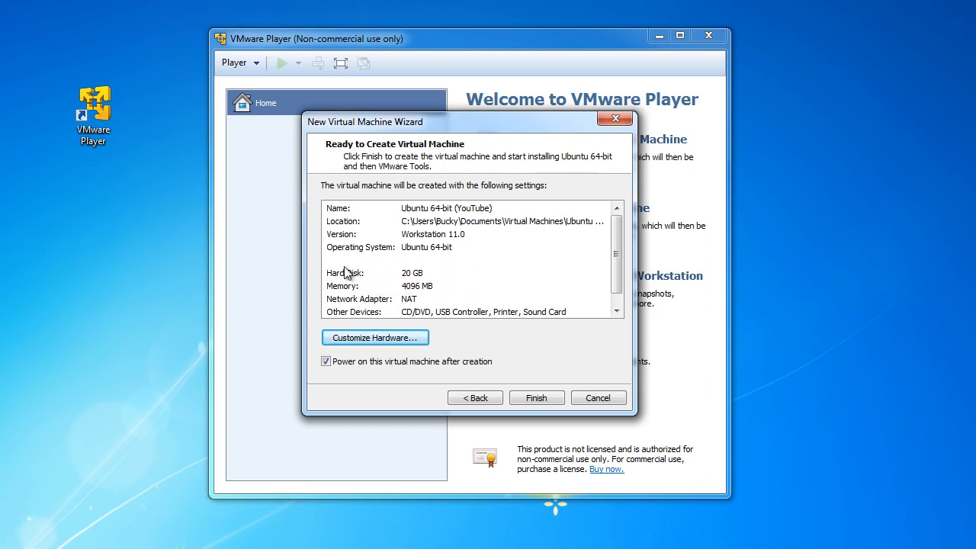
pyautogui.scroll(-3)
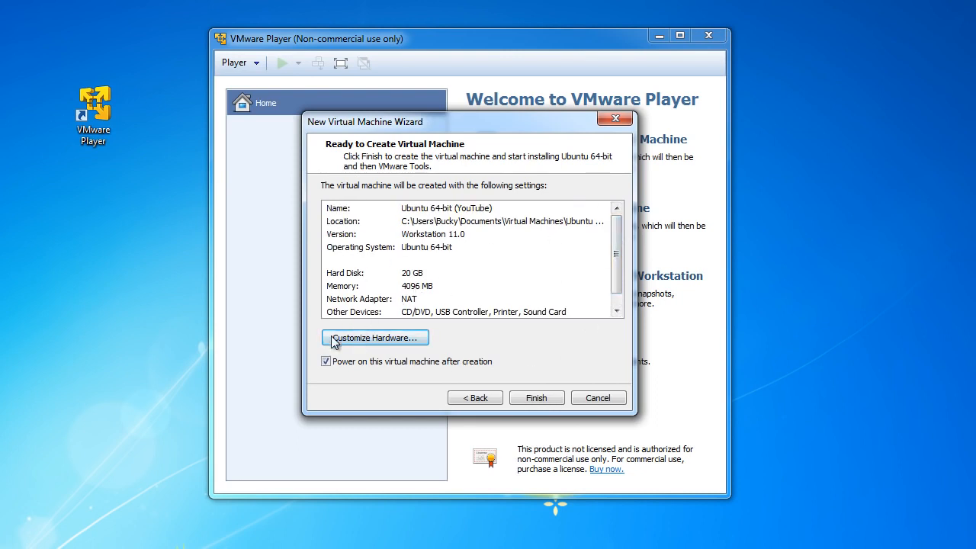
# Finish the wizard to create and power on Ubuntu 64-bit (YouTube)
pyautogui.click(536, 397)
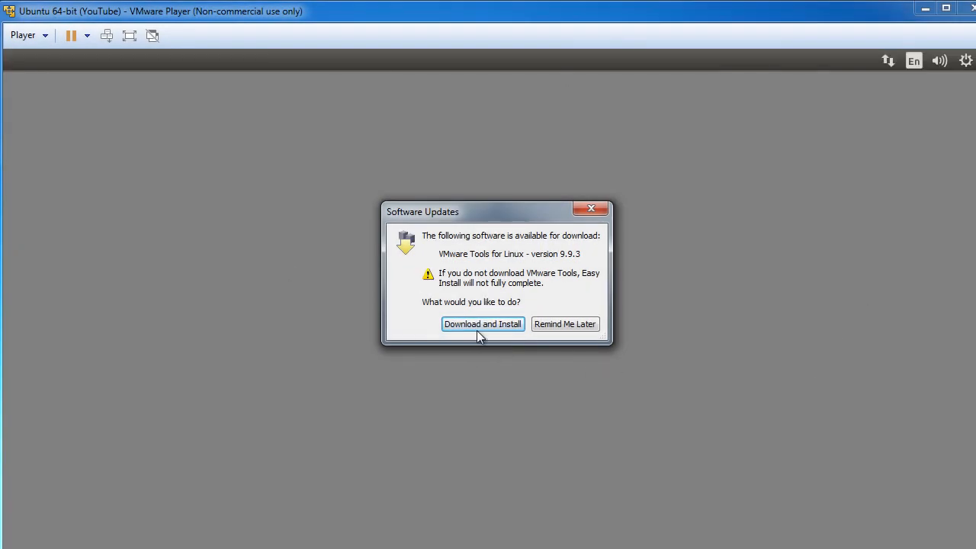
# Download and install VMware Tools for Linux, approving the User Account Control prompt
pyautogui.click(482, 323)
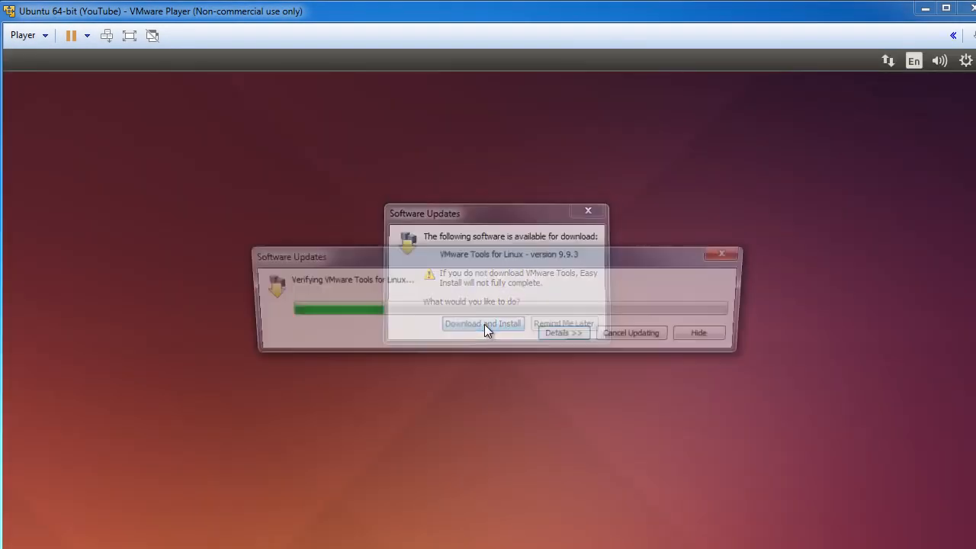
pyautogui.click(482, 323)
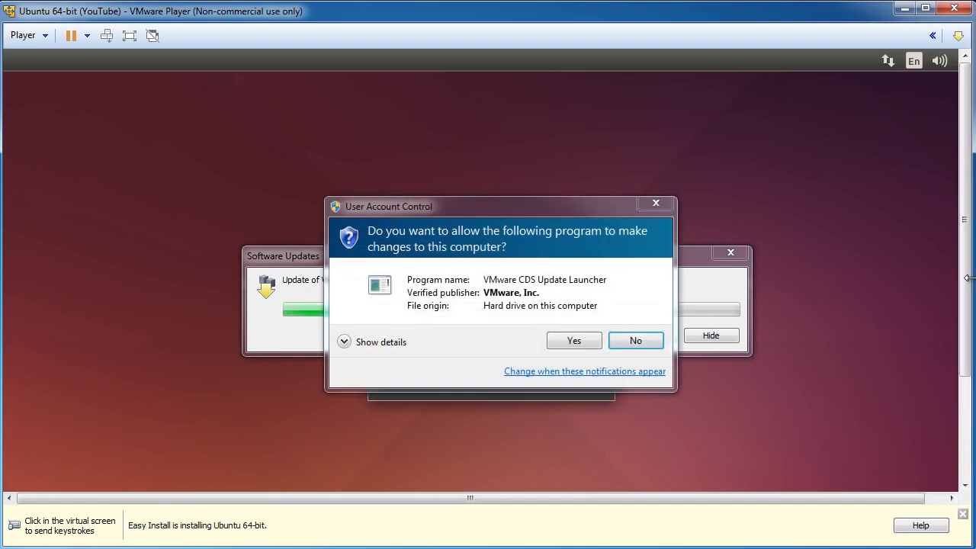
pyautogui.click(573, 340)
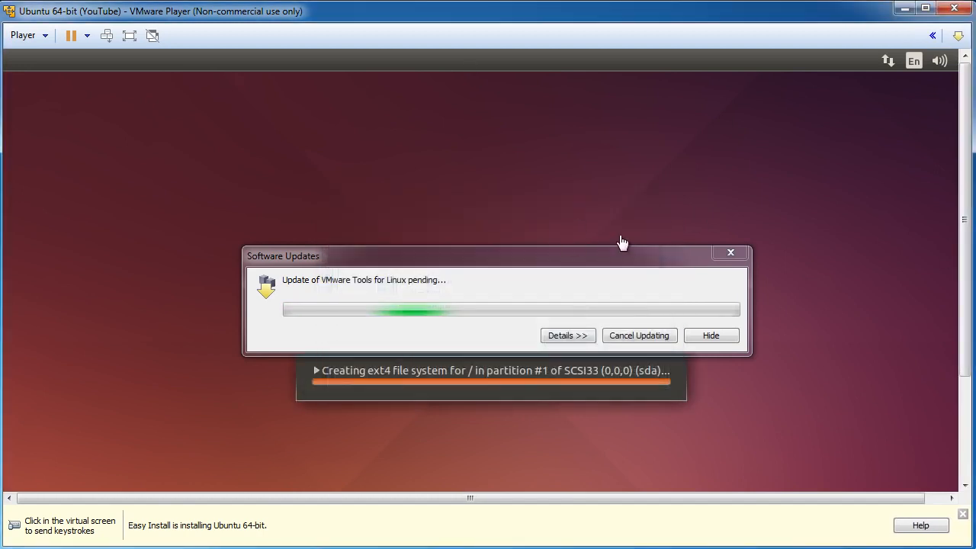
pyautogui.moveTo(614, 183)
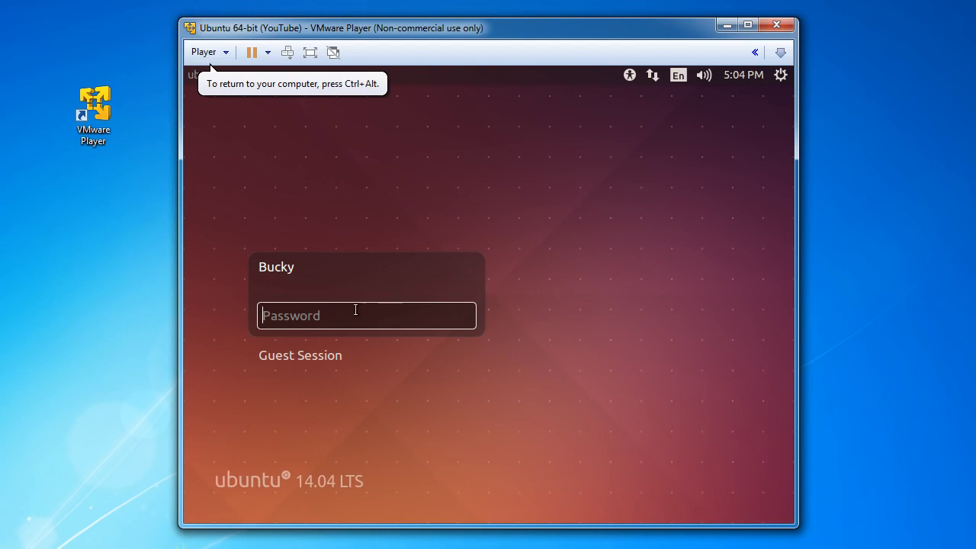
# Enter Bucky's password at the Ubuntu login screen and sign in
pyautogui.write('password')
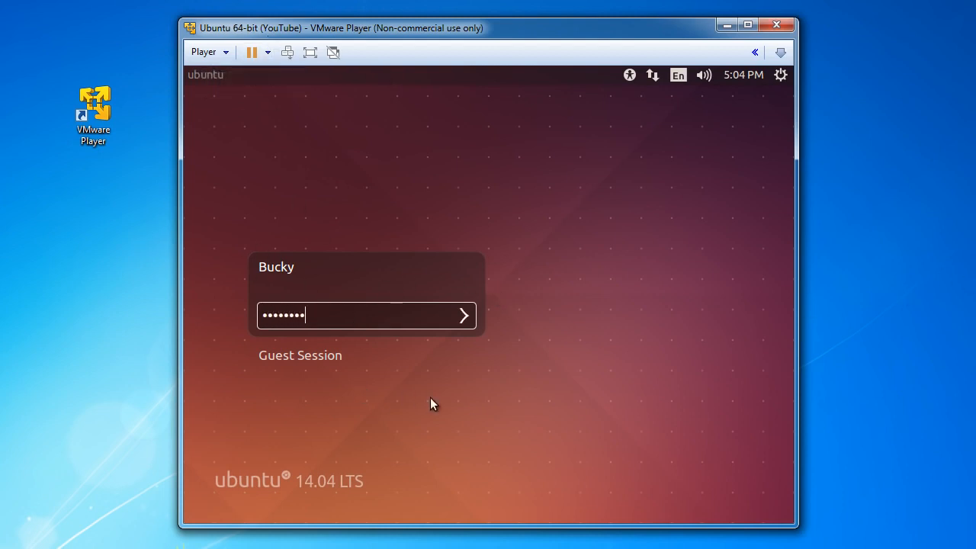
pyautogui.click(463, 315)
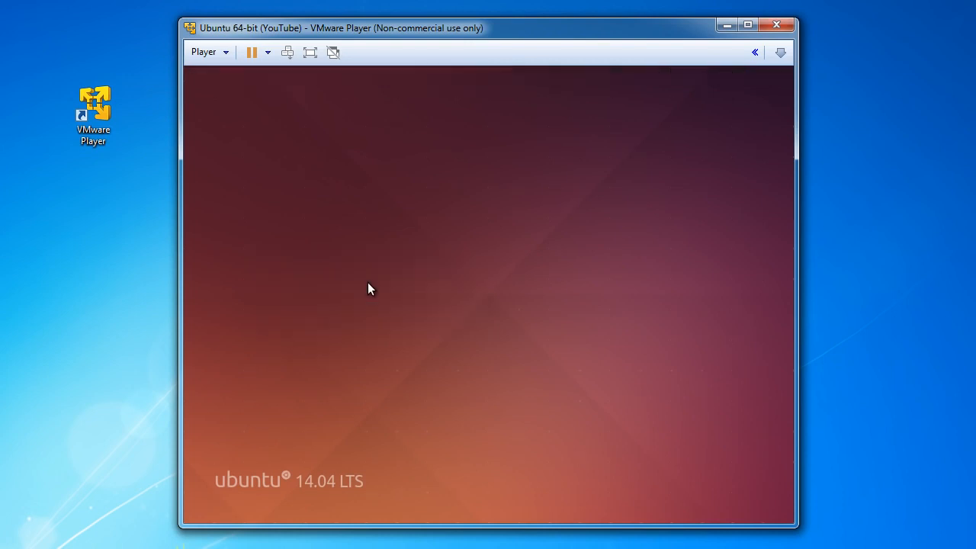
pyautogui.moveTo(417, 315)
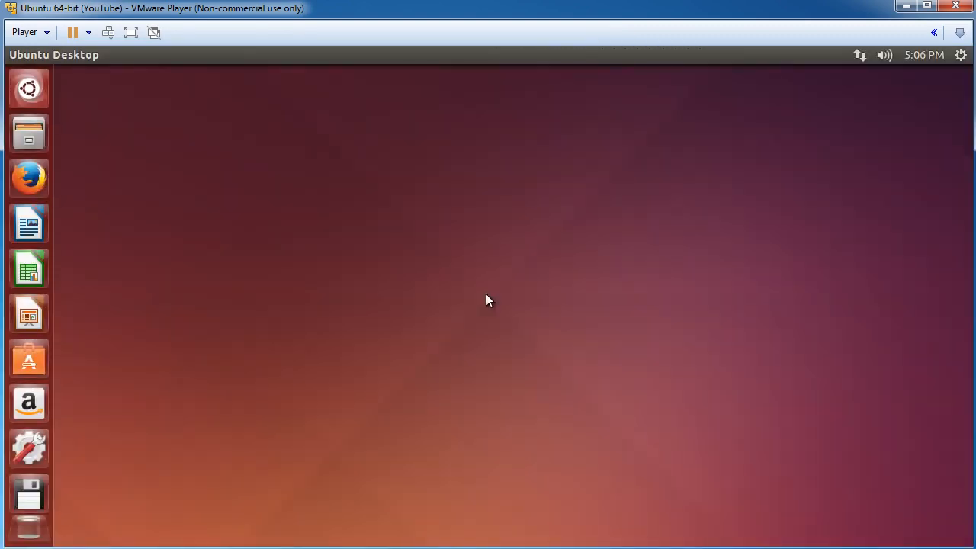
pyautogui.moveTo(488, 244)
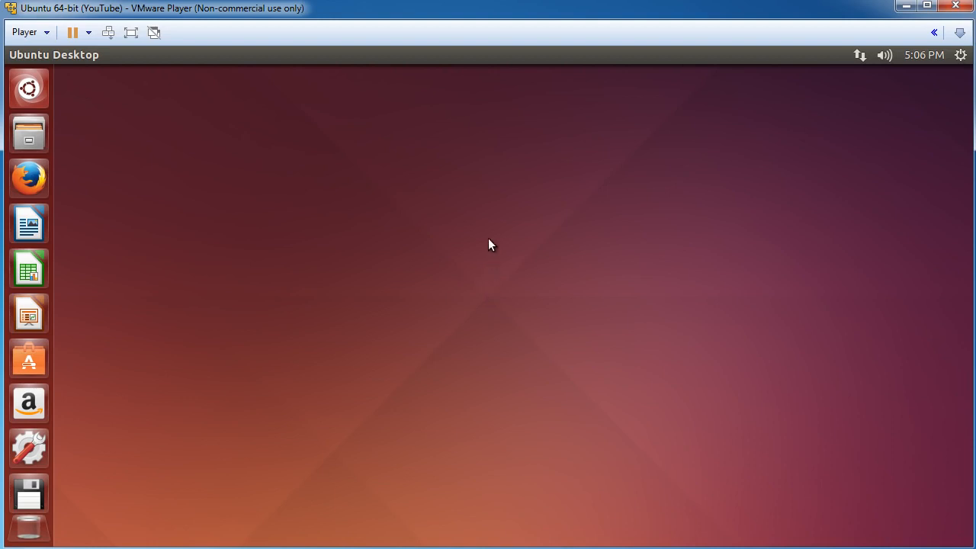
pyautogui.moveTo(60, 458)
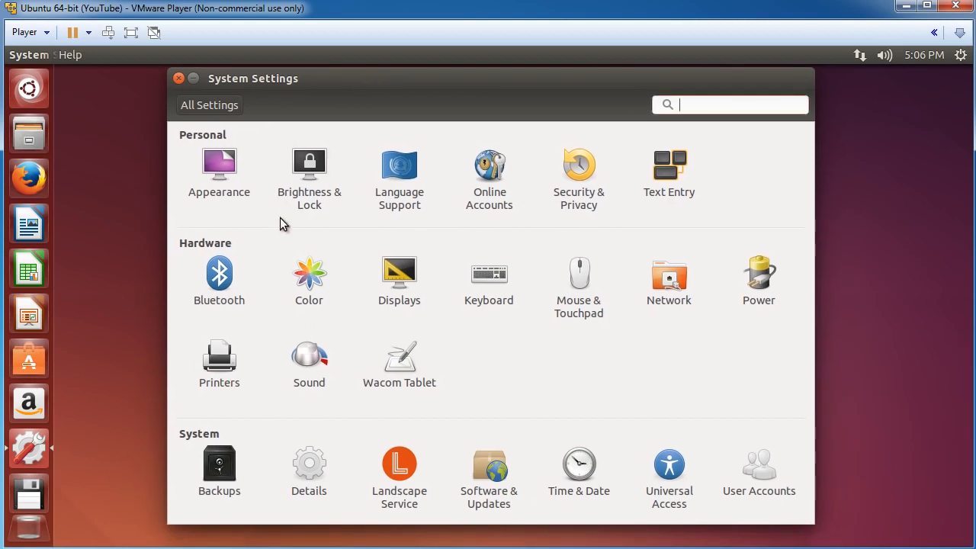
# Shrink the launcher icon size from 48 to 40 in Appearance, then close settings
pyautogui.click(219, 163)
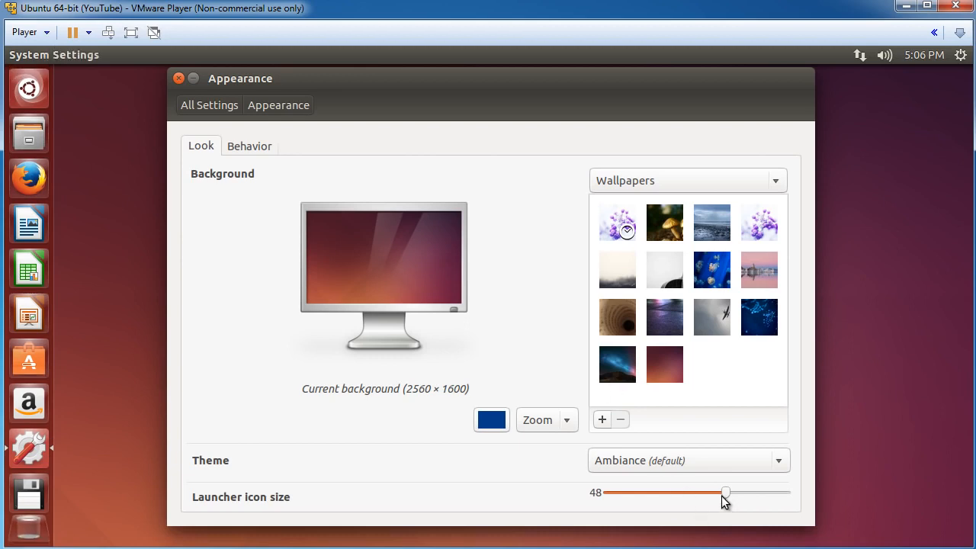
pyautogui.moveTo(724, 492); pyautogui.dragTo(717, 493)
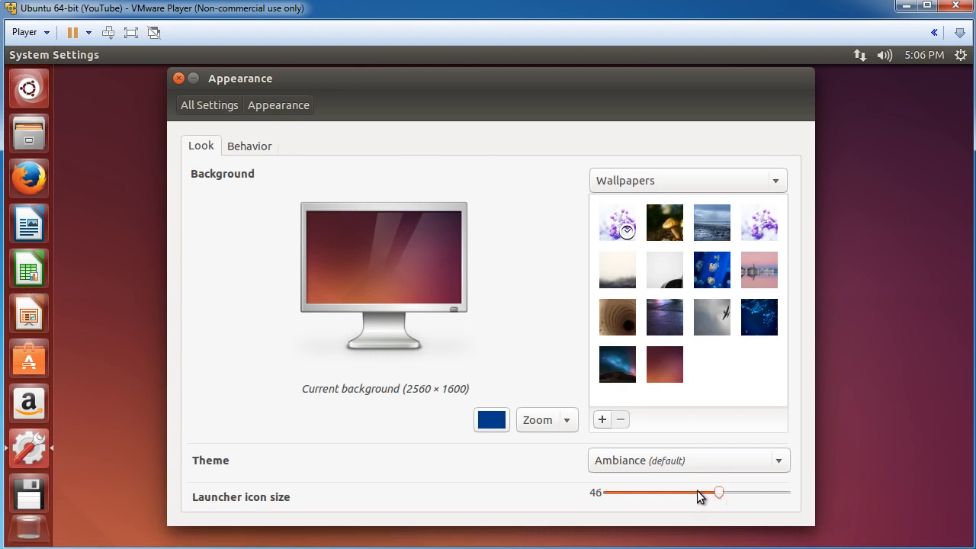
pyautogui.moveTo(718, 492); pyautogui.dragTo(697, 492)
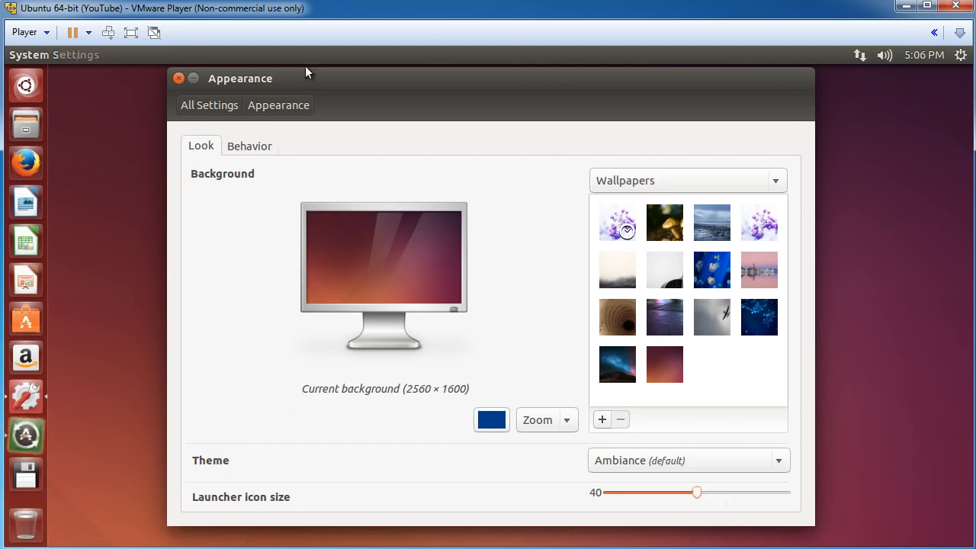
pyautogui.moveTo(181, 91)
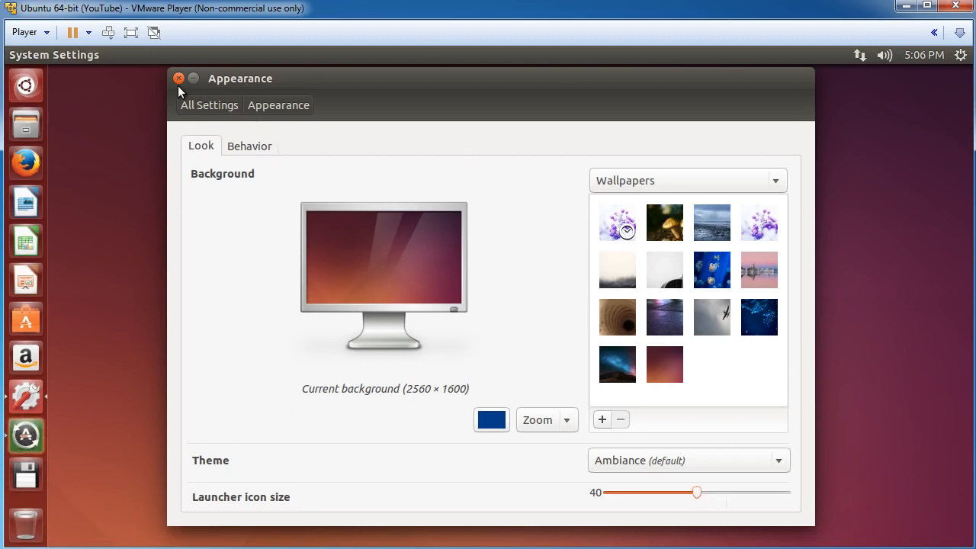
pyautogui.click(178, 77)
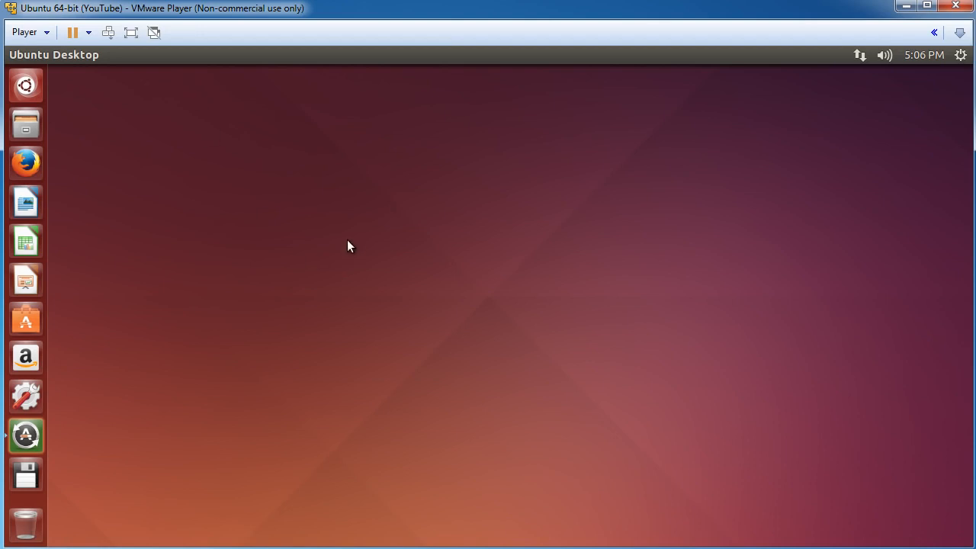
pyautogui.moveTo(389, 202)
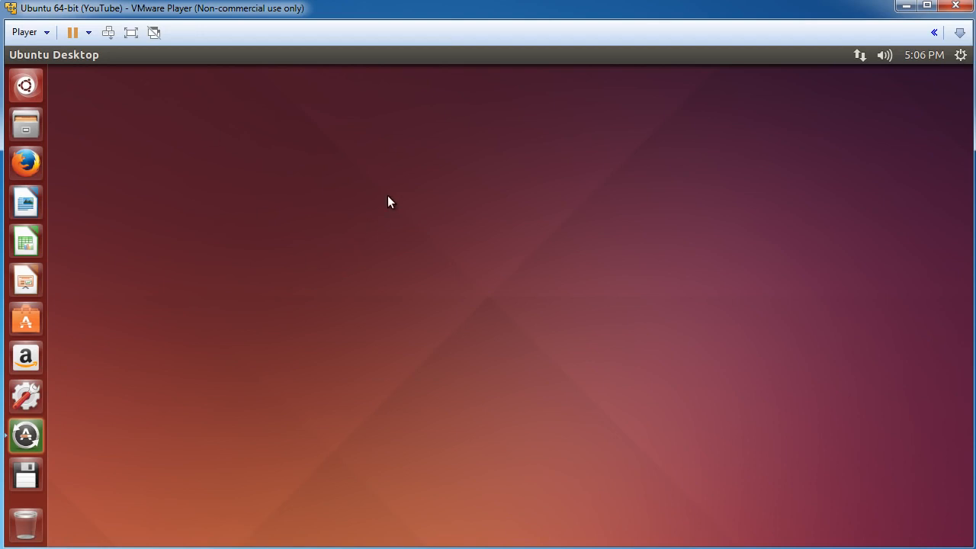
pyautogui.moveTo(389, 211)
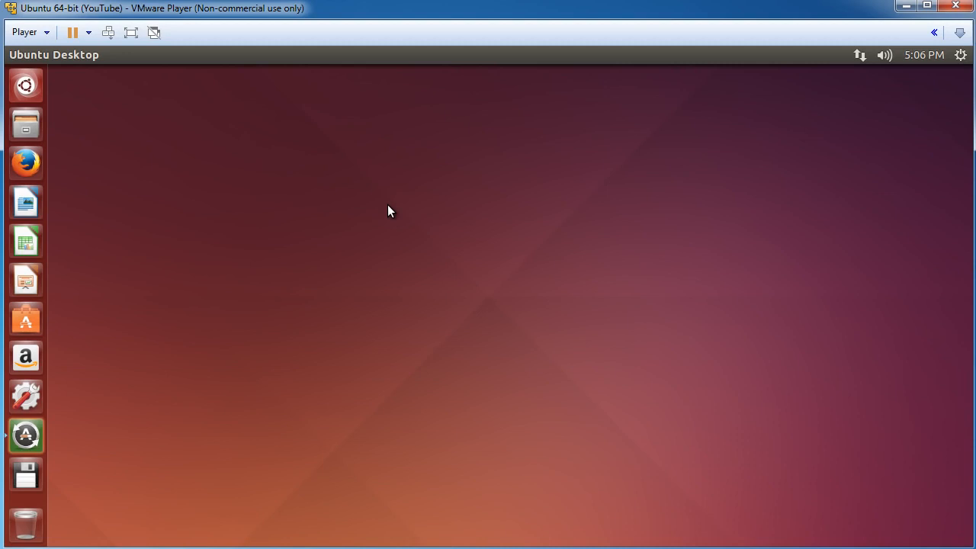
pyautogui.moveTo(25, 201)
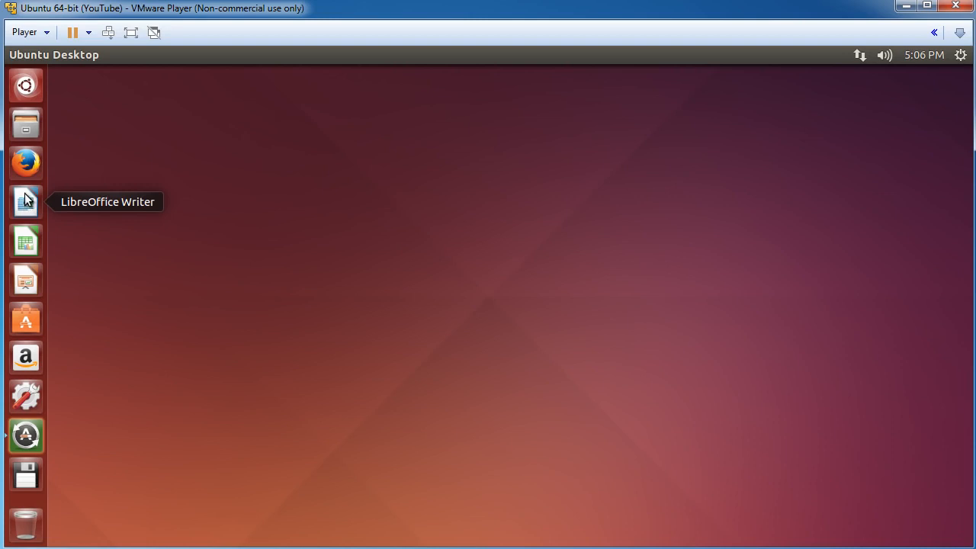
# Unlock the LibreOffice Writer, Calc, Impress and Amazon icons from Ubuntu's launcher
pyautogui.rightClick(25, 201)
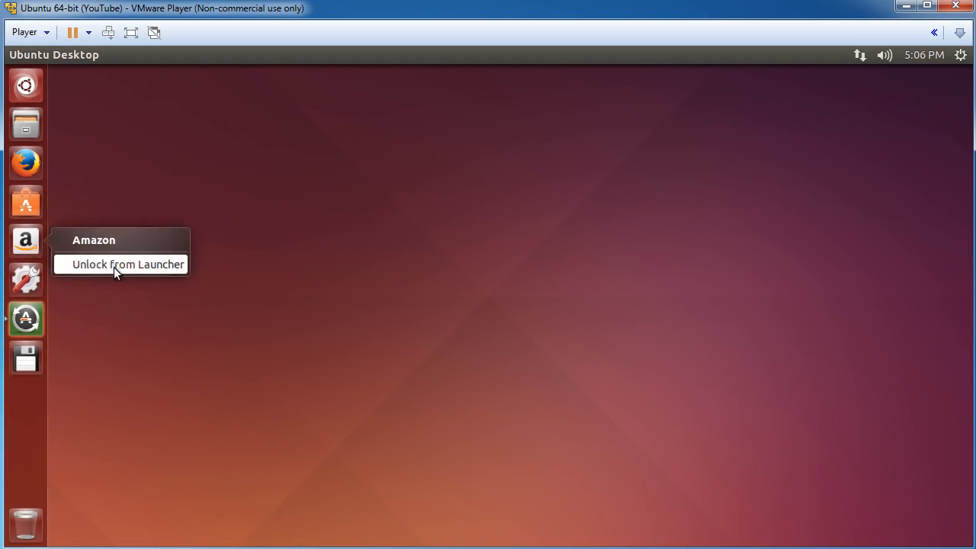
pyautogui.click(127, 264)
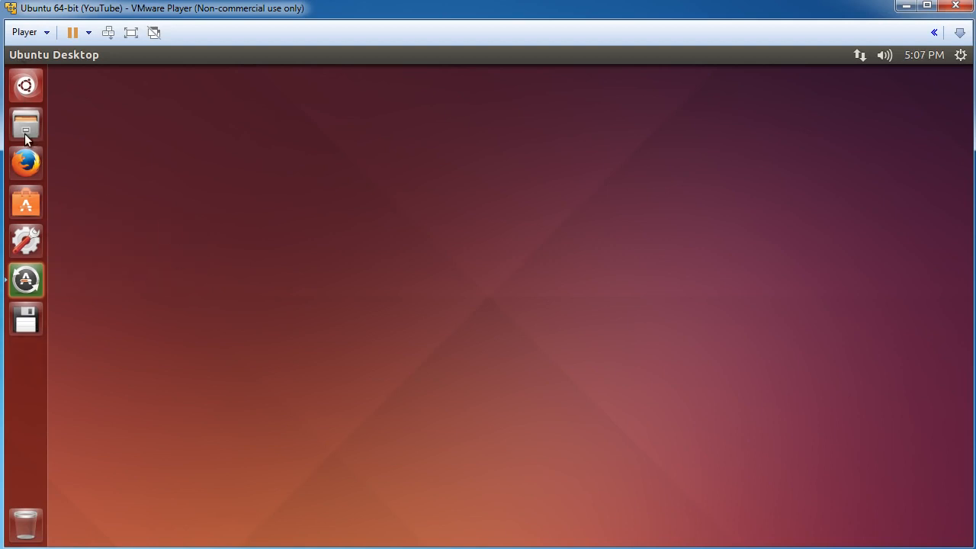
pyautogui.moveTo(256, 255)
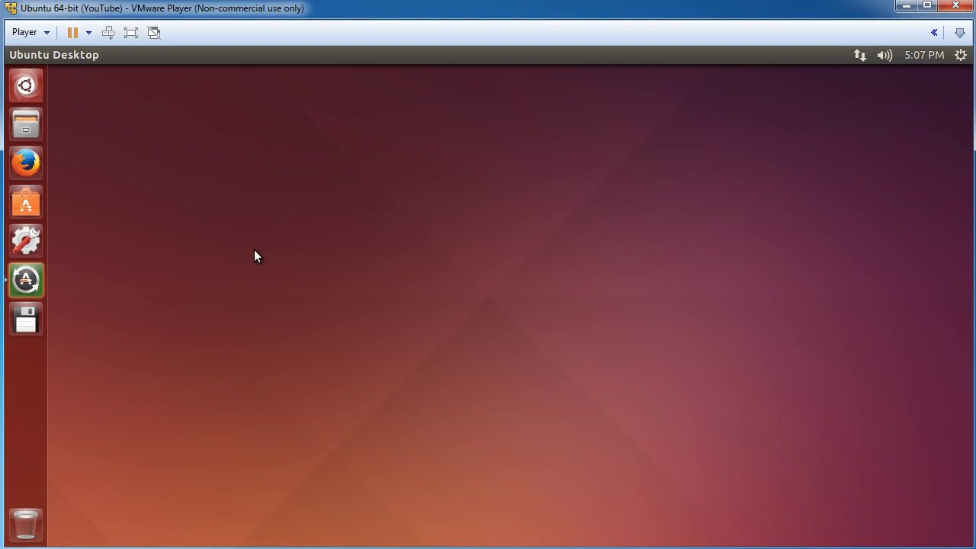
pyautogui.moveTo(14, 223)
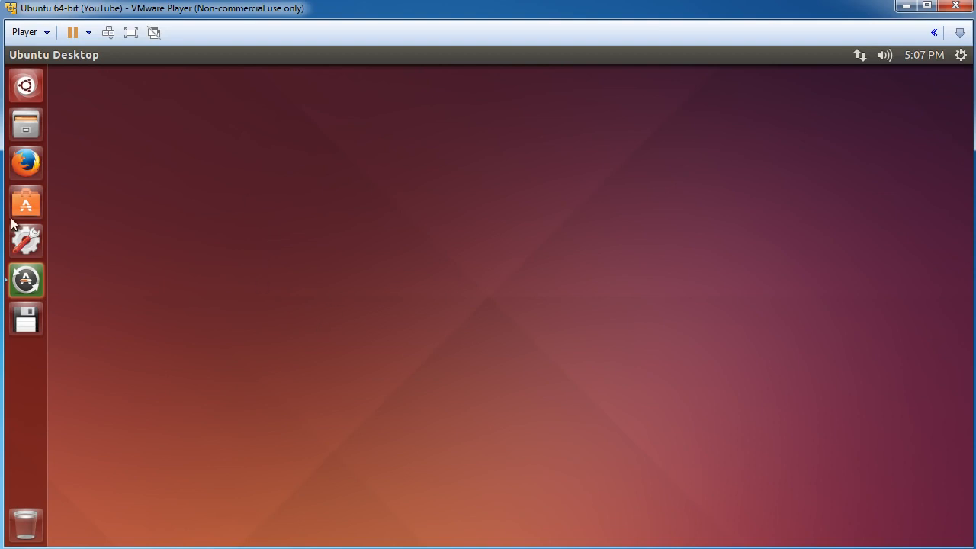
pyautogui.moveTo(439, 261)
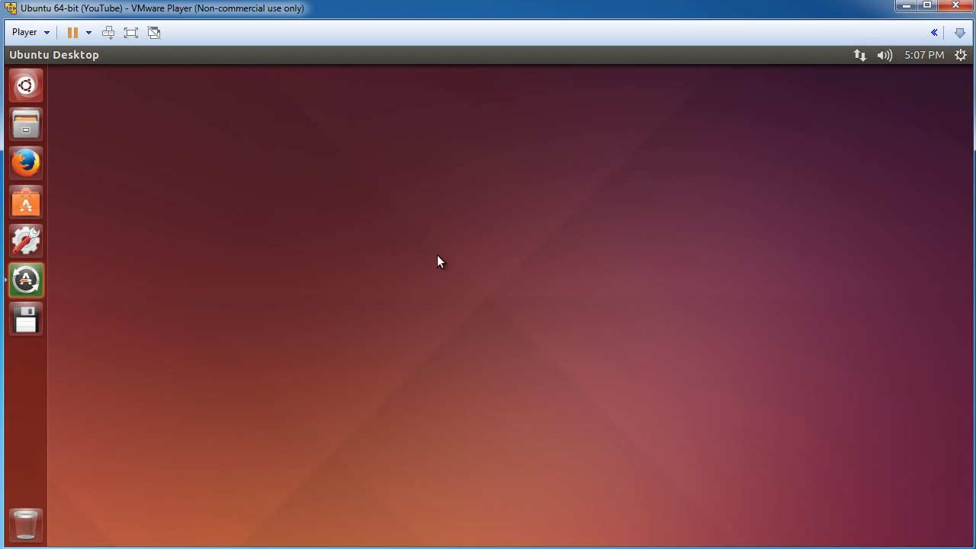
pyautogui.moveTo(433, 264)
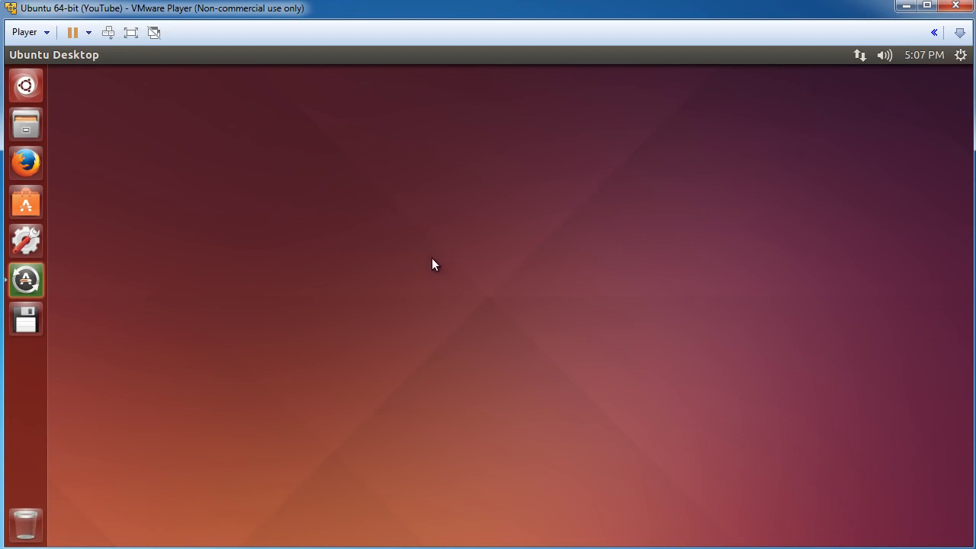
pyautogui.moveTo(31, 289)
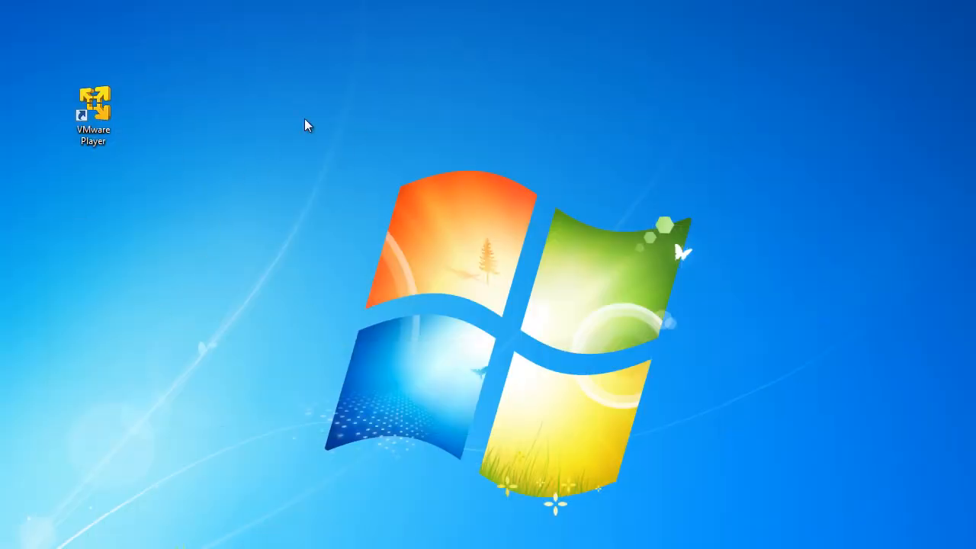
pyautogui.moveTo(396, 290)
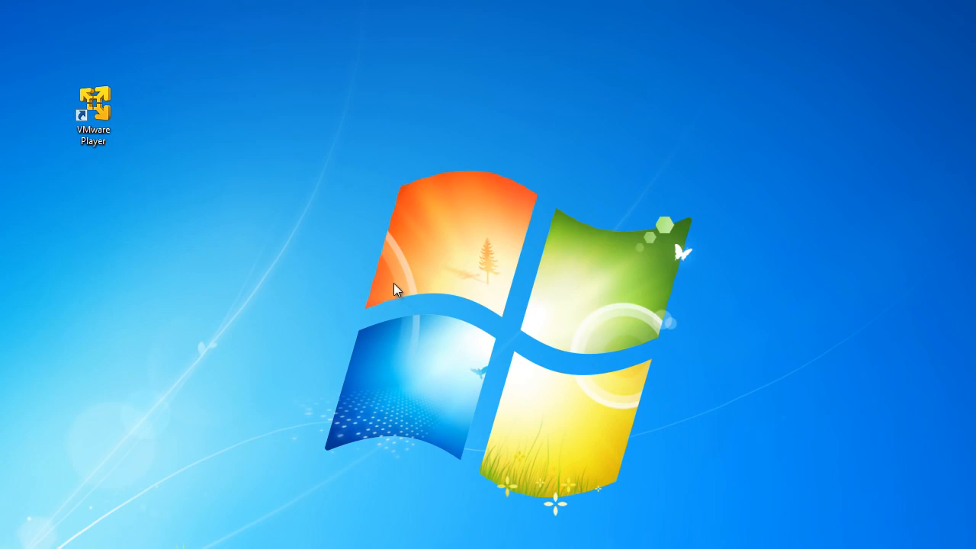
pyautogui.moveTo(251, 256)
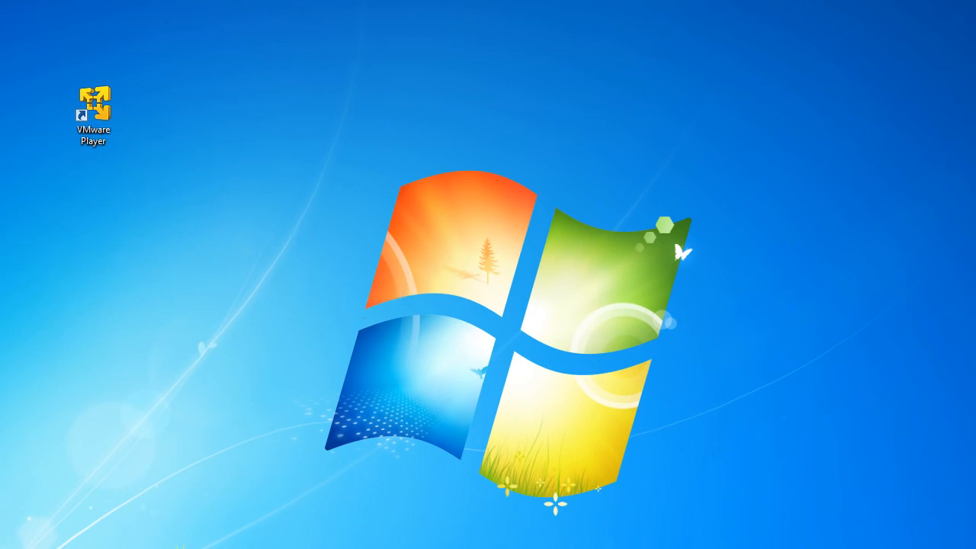
pyautogui.doubleClick(93, 103)
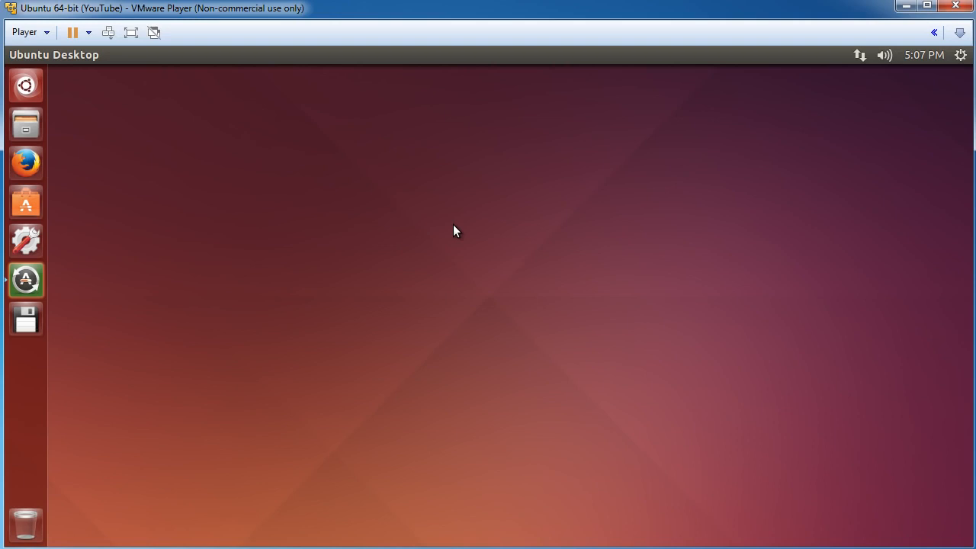